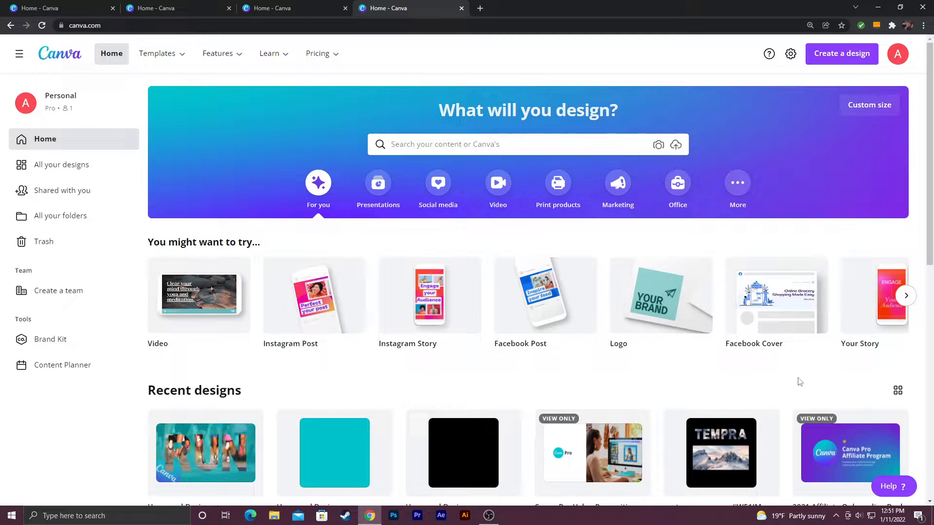
mouse_move(314, 123)
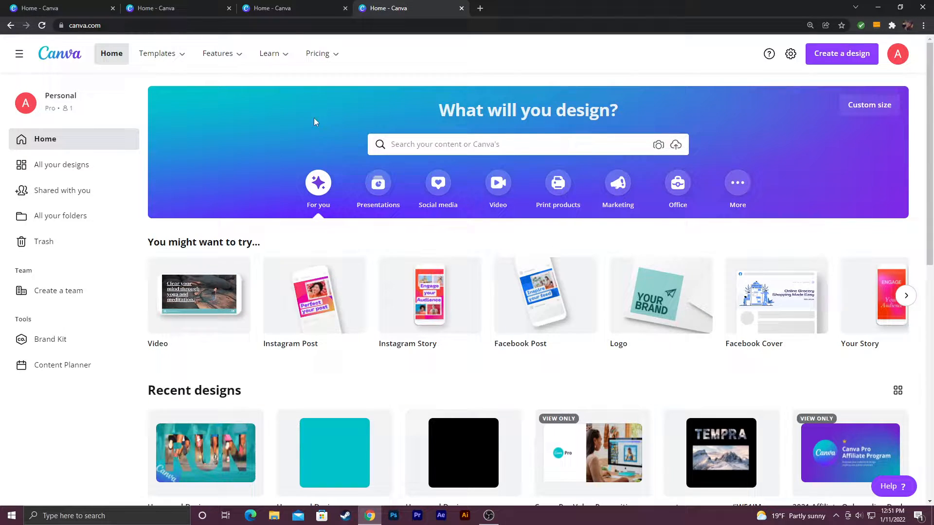
- Show the Social media category of design formats on the Canva home page
click(437, 188)
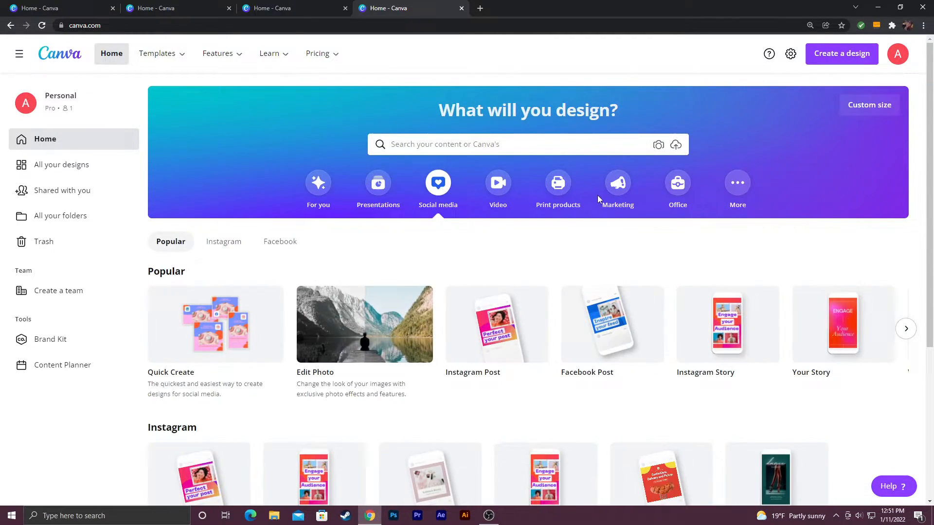
mouse_move(215, 324)
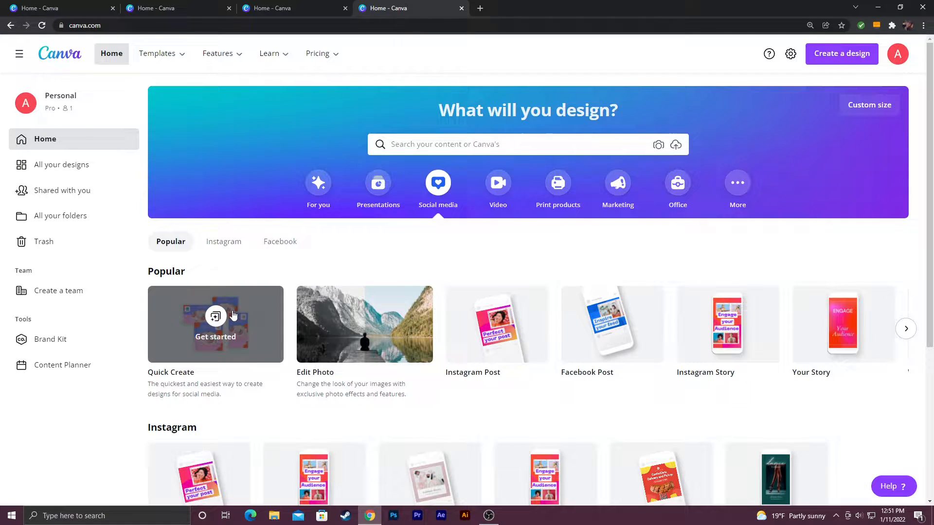
- Start Quick Create with Instagram, Facebook, Twitter and Pinterest post formats selected
click(215, 324)
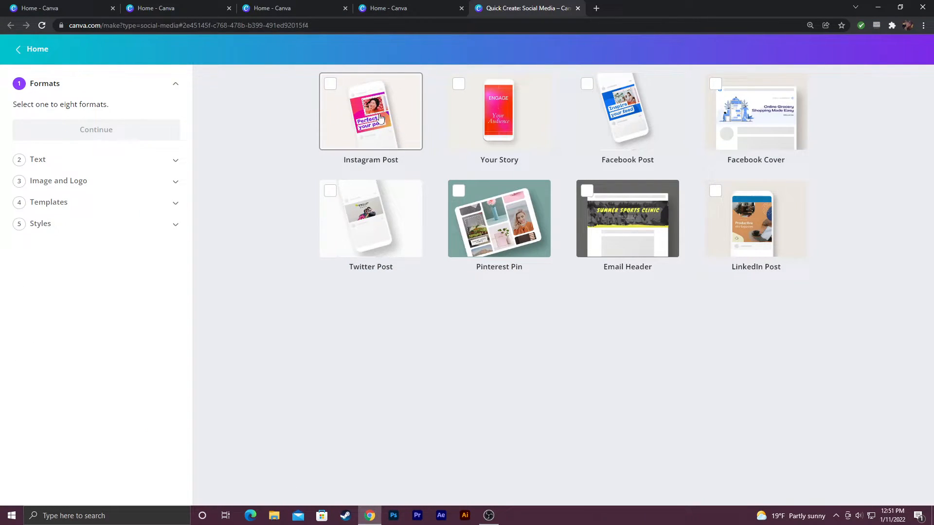
mouse_move(447, 119)
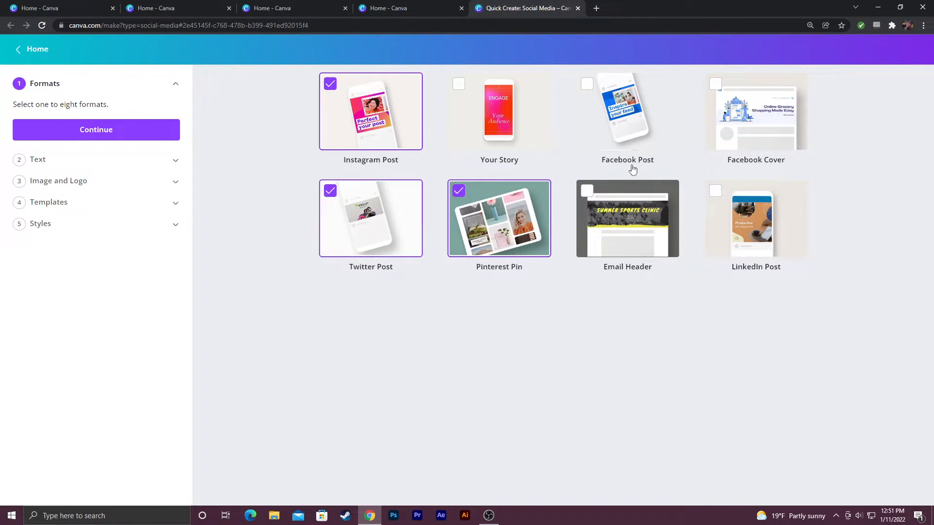
click(628, 111)
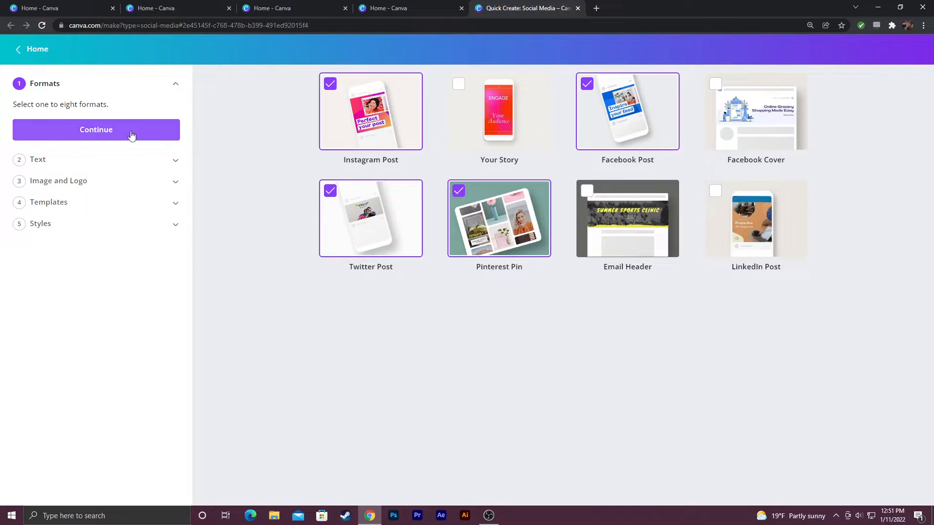
- Enter the main text 'Social Media Design', correcting the 'Socail' typo
click(96, 129)
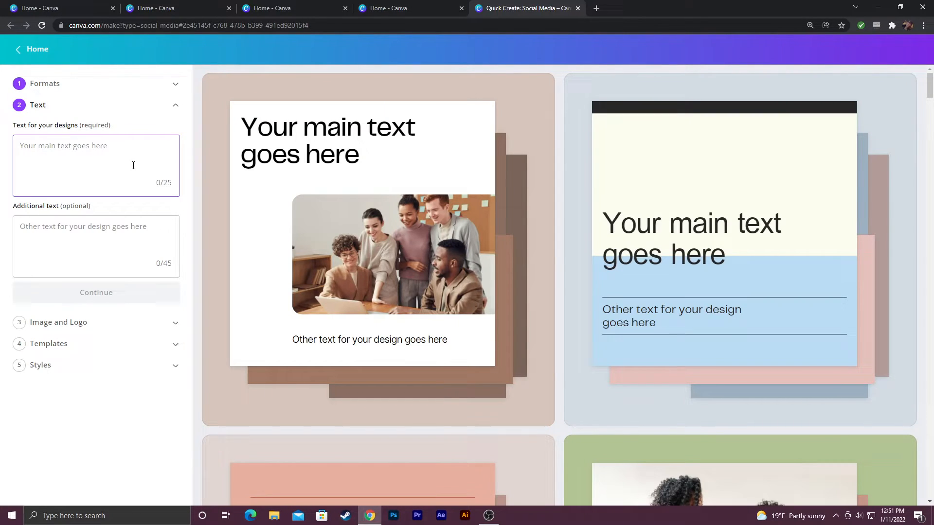
text(So)
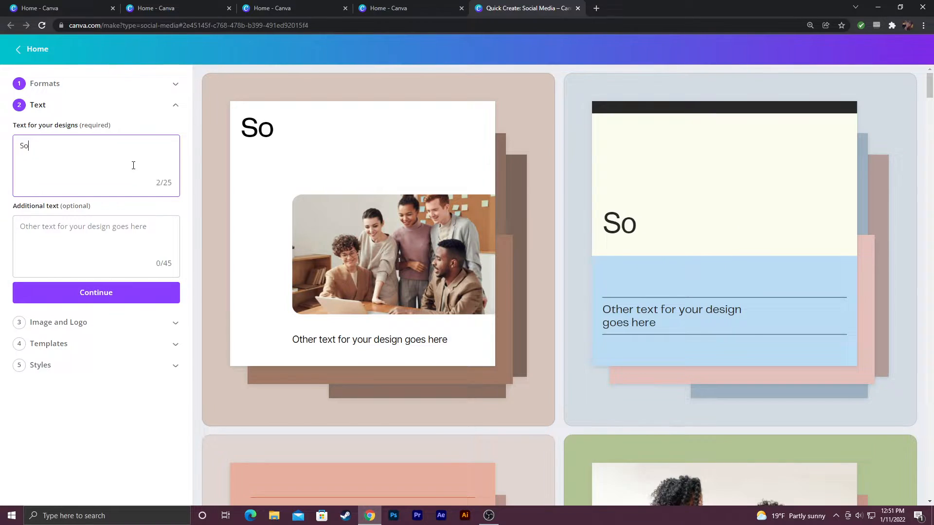
text(cail Me)
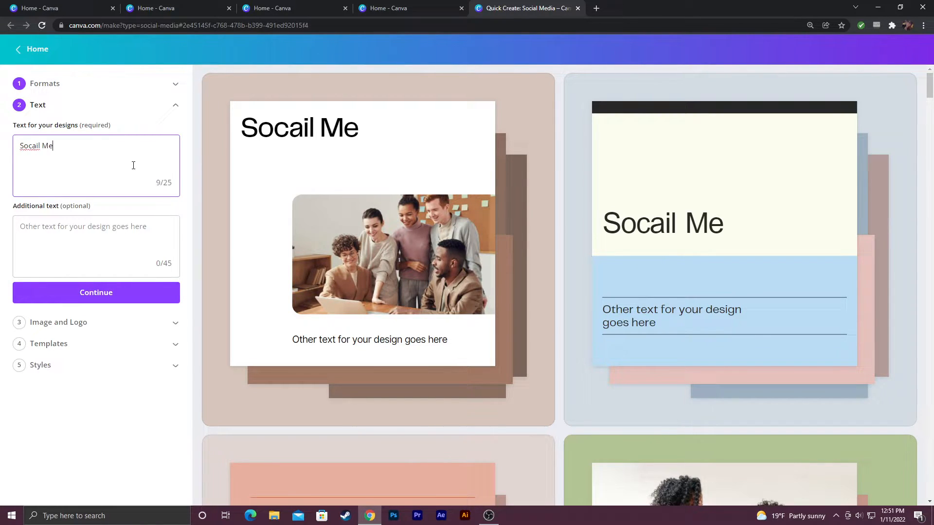
text(Media Desi)
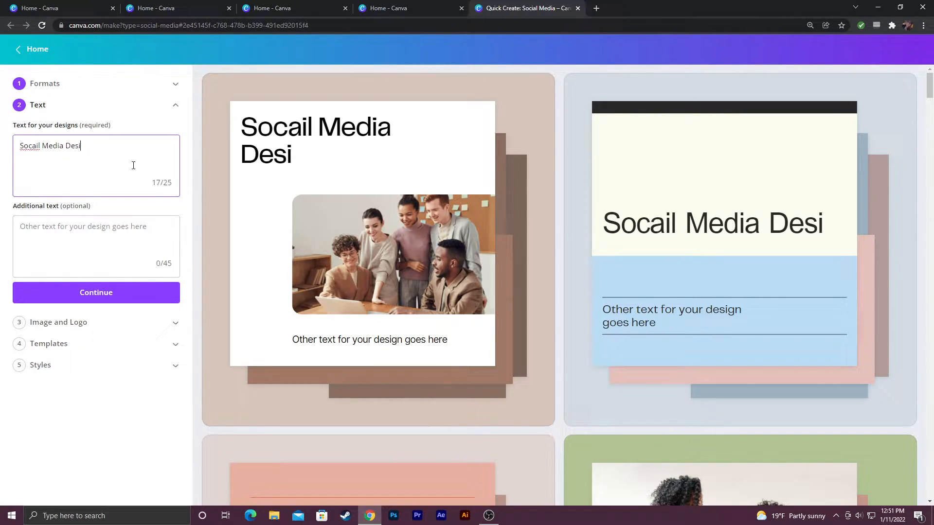
text(gn)
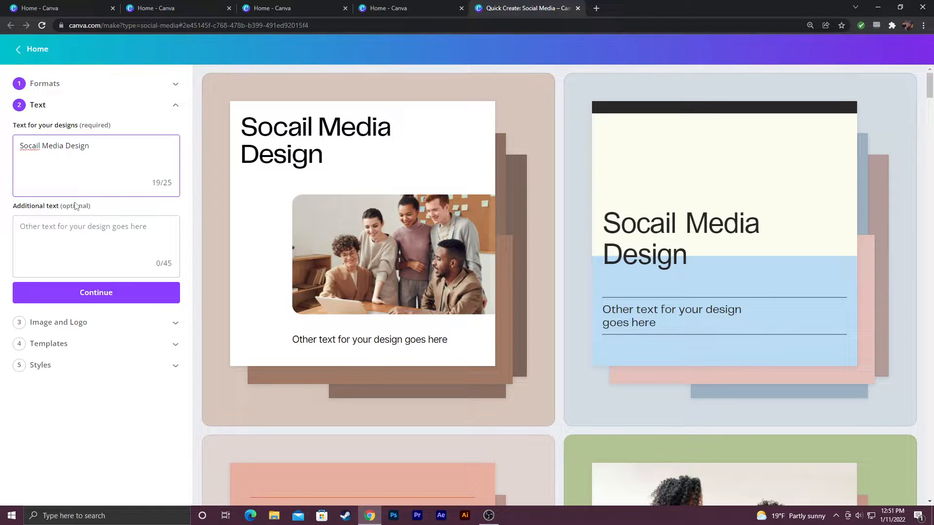
double_click(29, 146)
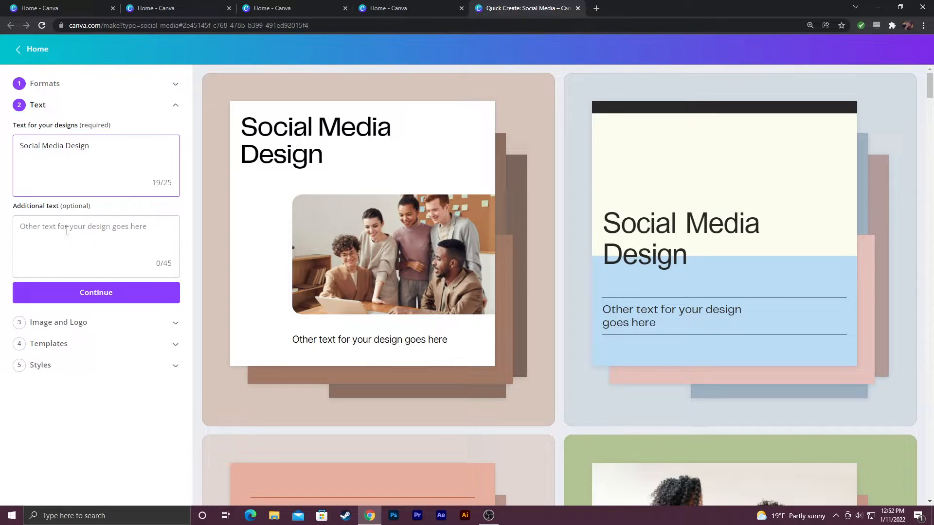
- Begin the secondary text line with 'Made easy wit'
text(Made)
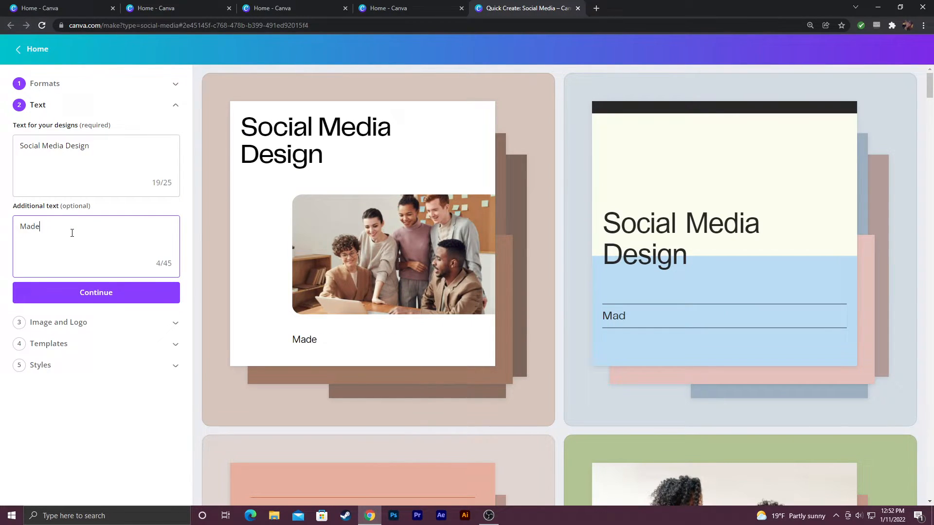
text(easy wit)
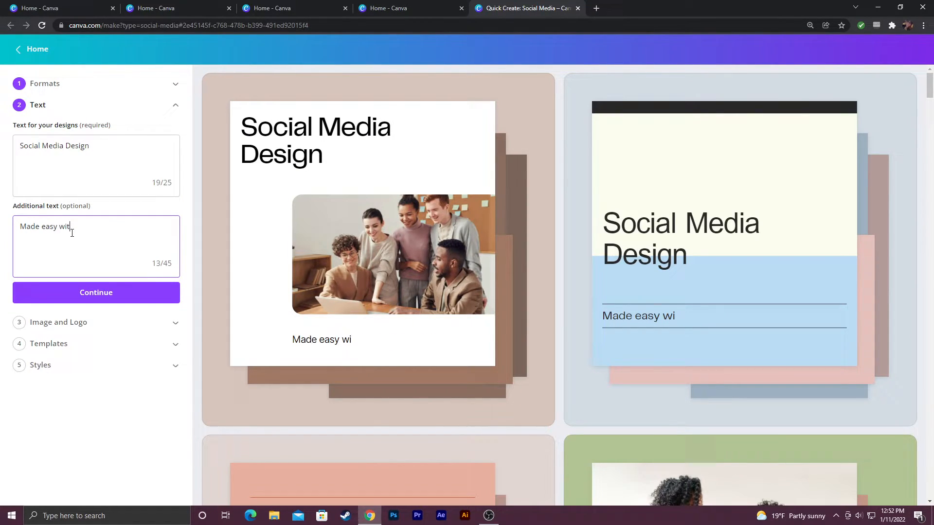
- Complete the line 'Made easy with Canva' and use the uploaded flower drawing as the image
click(97, 293)
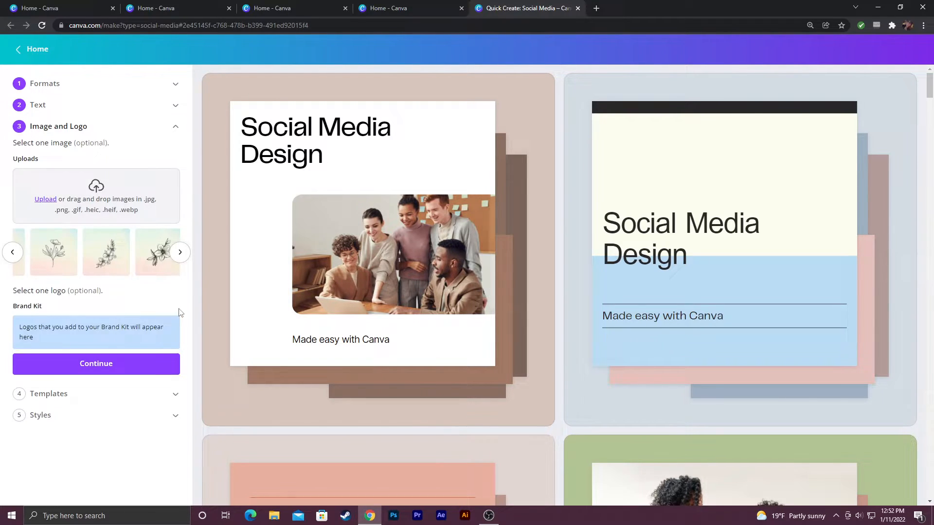
mouse_move(131, 231)
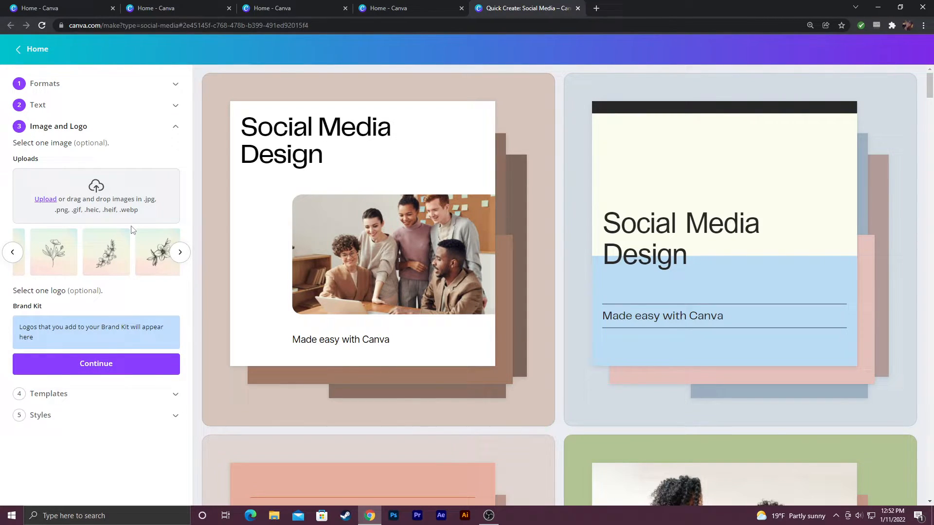
mouse_move(111, 230)
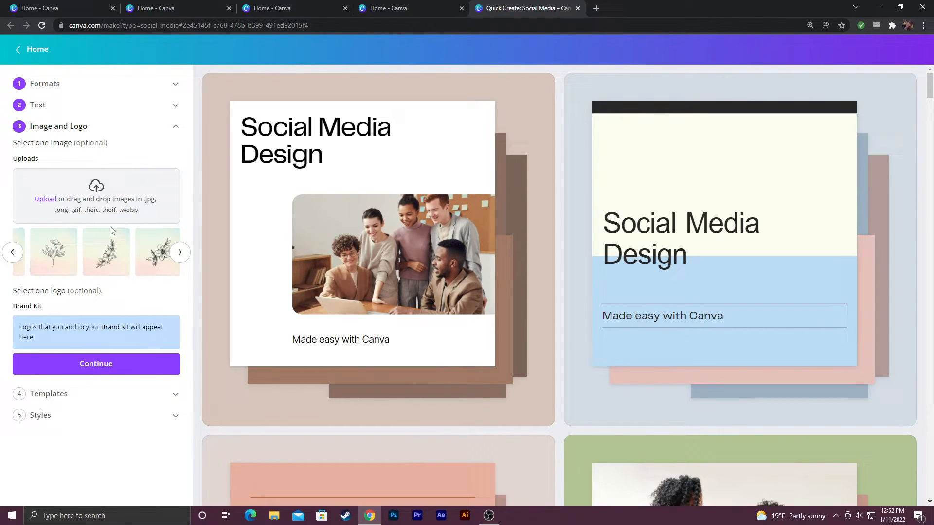
click(52, 251)
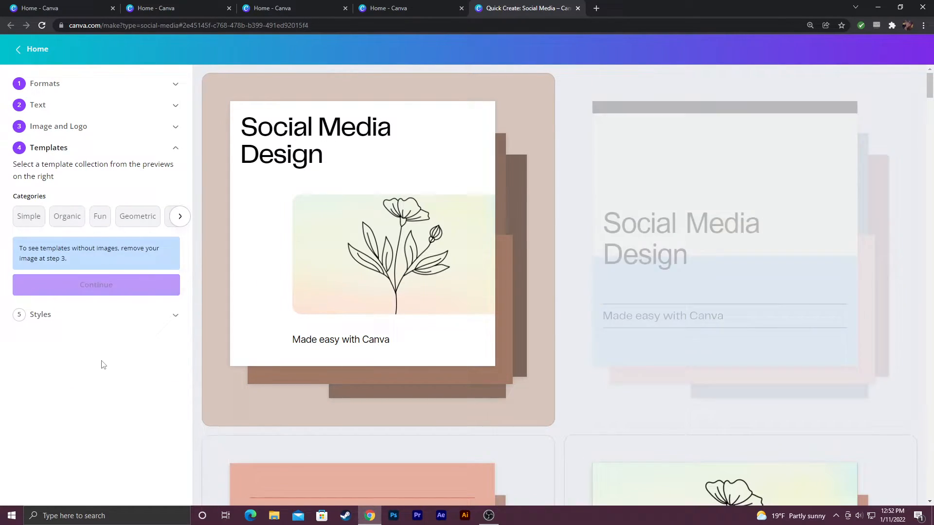
- Apply the minimal floral lavender template to all four post previews
click(377, 250)
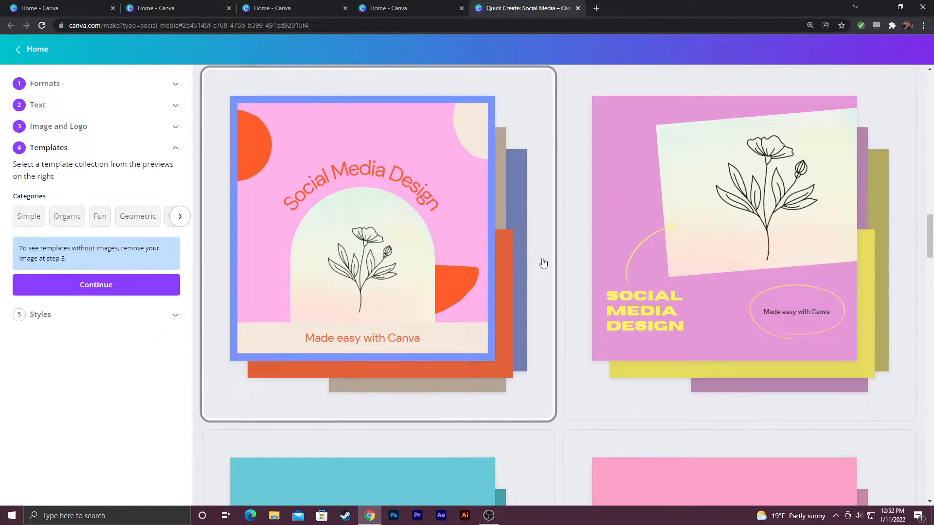
scroll(down, 3)
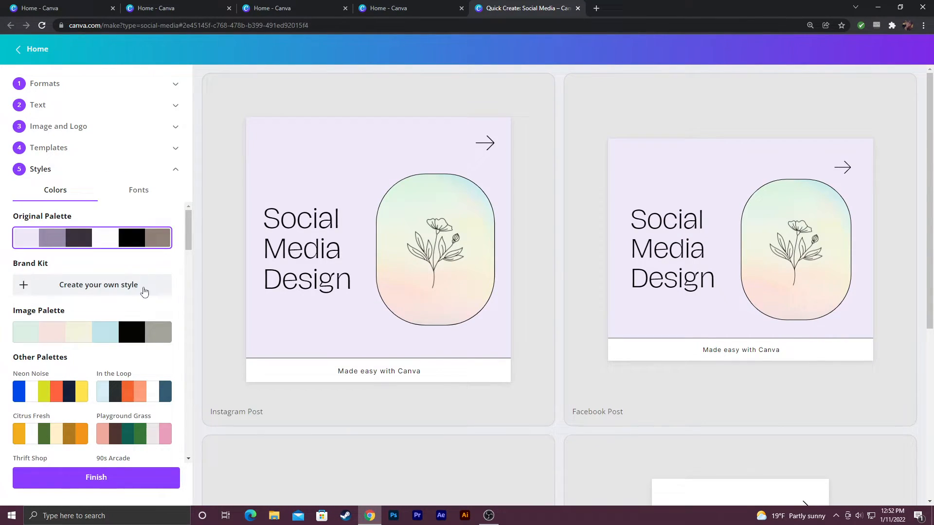
- Use the flower image's colour palette, shuffling until the soft pink mix appears
click(139, 189)
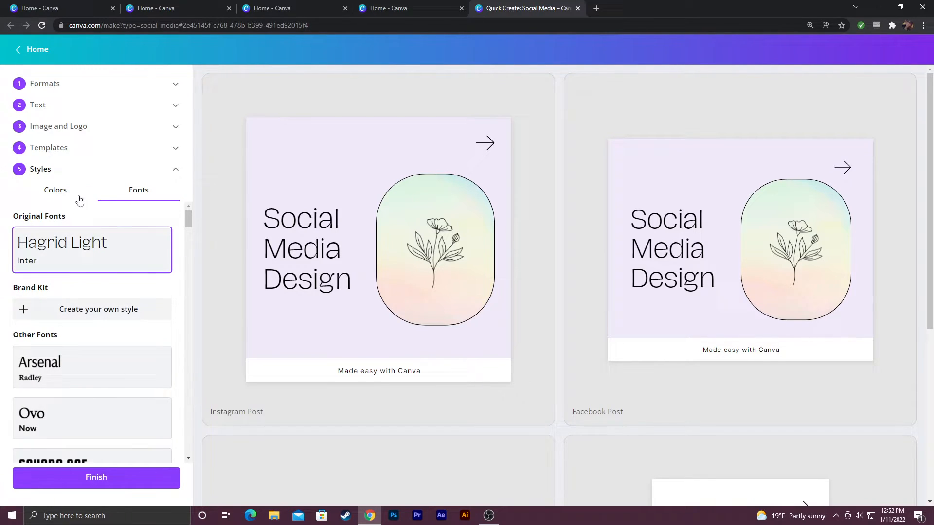
click(54, 189)
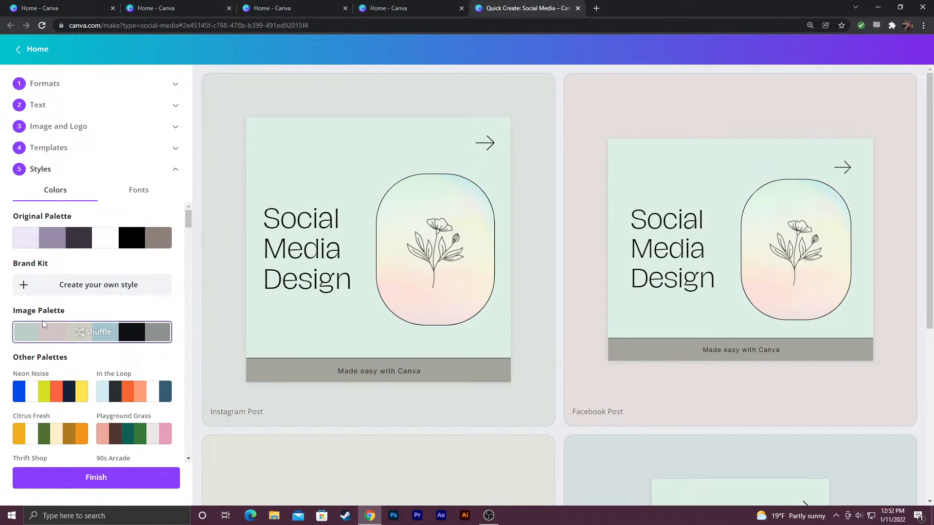
click(91, 332)
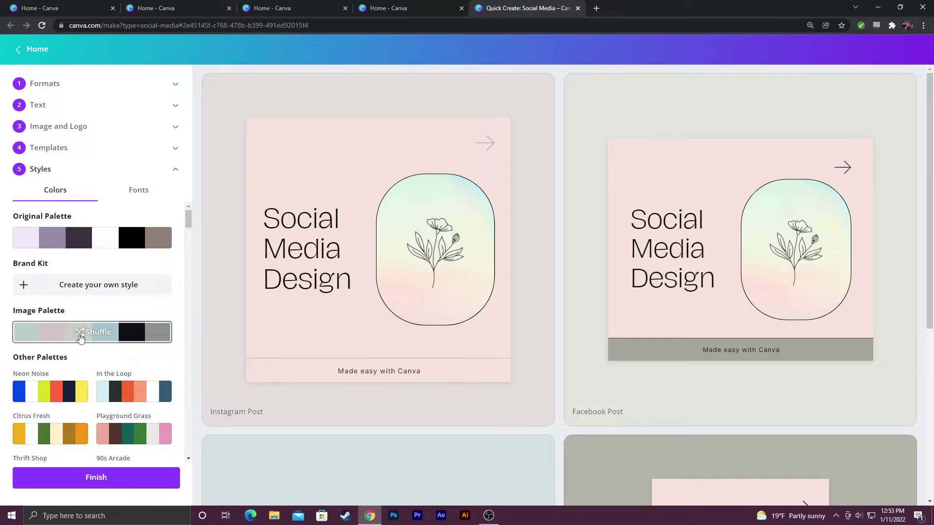
click(92, 333)
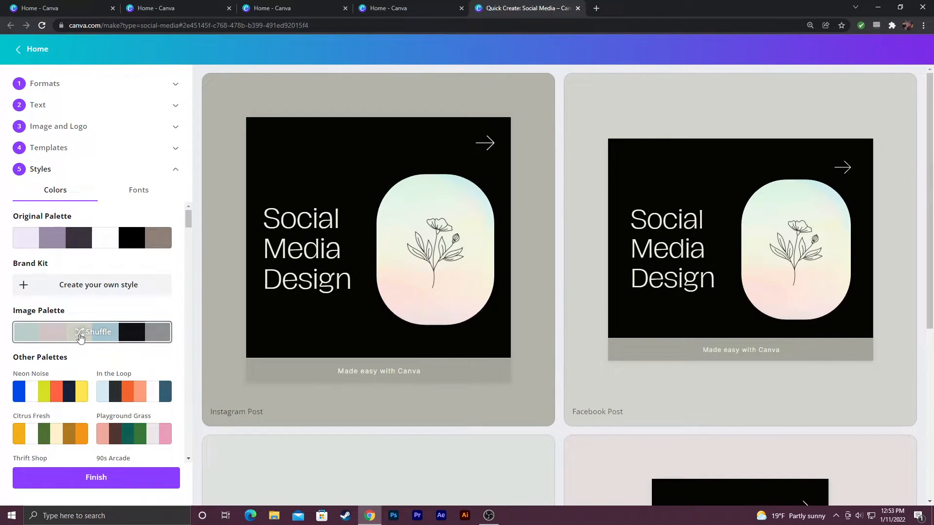
click(96, 332)
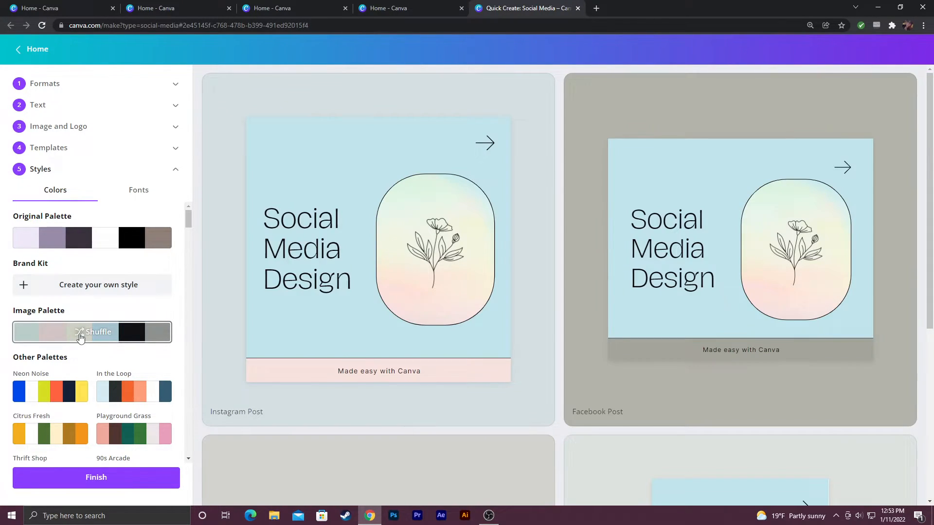
click(93, 332)
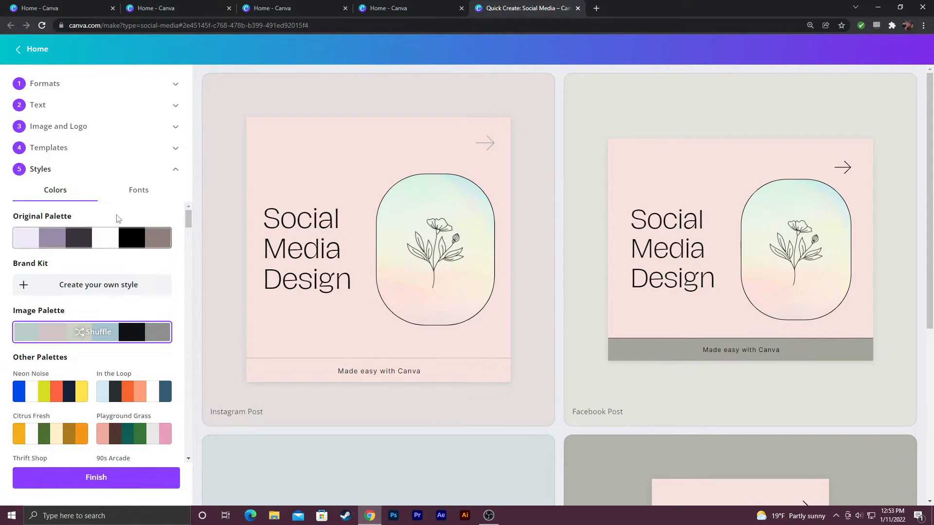
- Choose the Tenor Sans font pairing and finish generating the design set
click(138, 190)
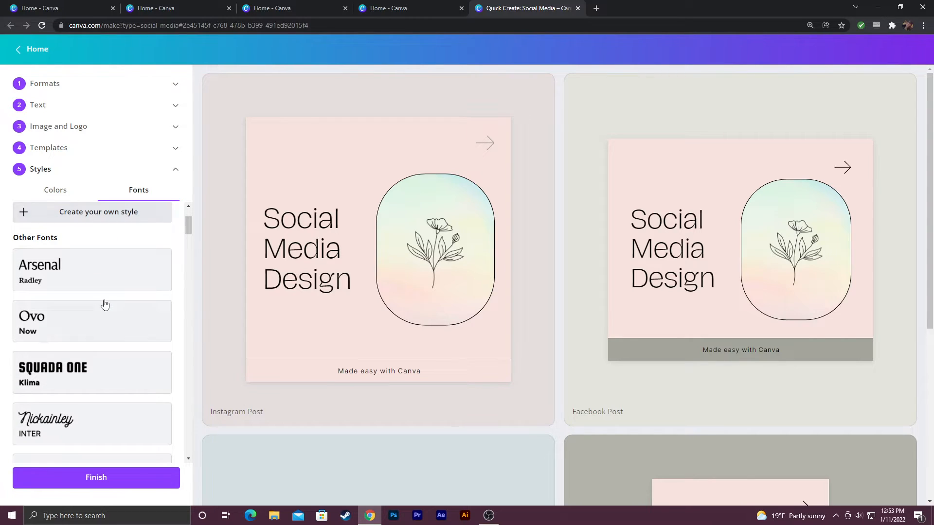
scroll(down, 3)
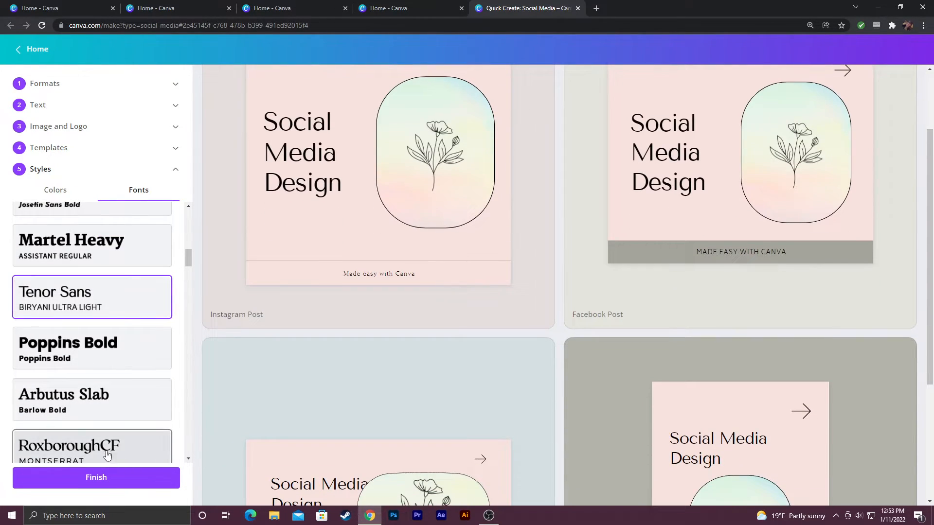
click(96, 476)
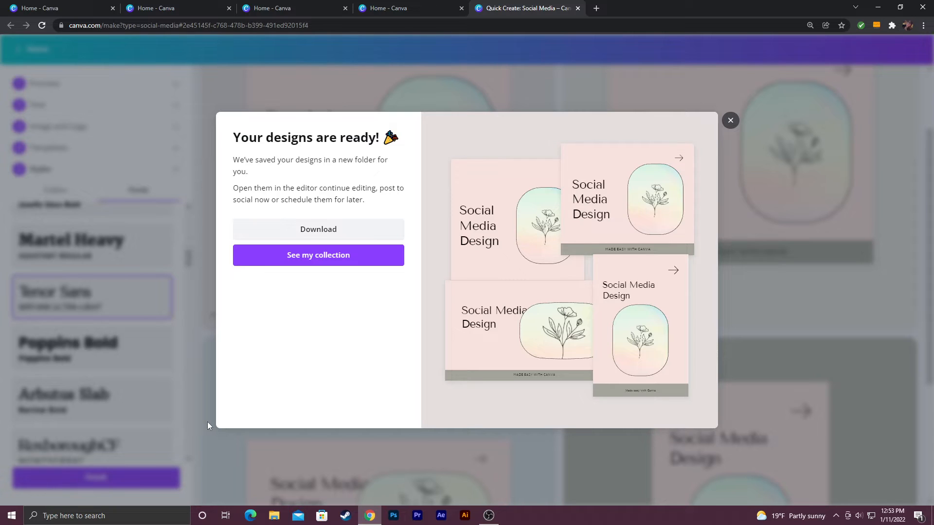
- Review the four posts in the Social Media Design folder, then show all account designs
click(318, 255)
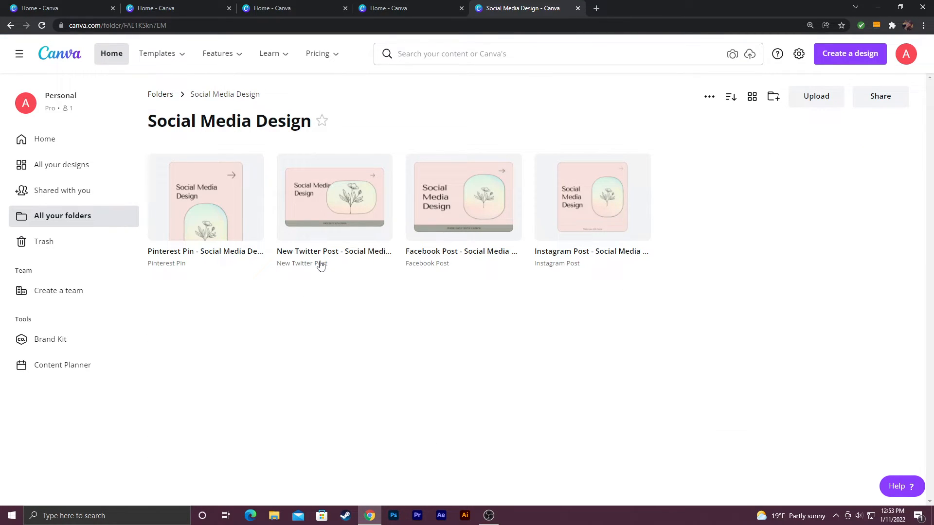
mouse_move(331, 186)
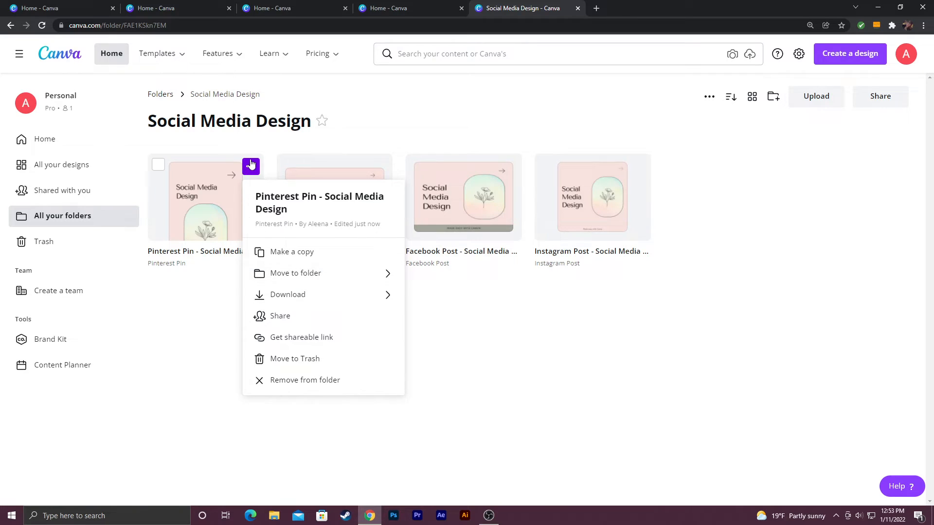
mouse_move(315, 294)
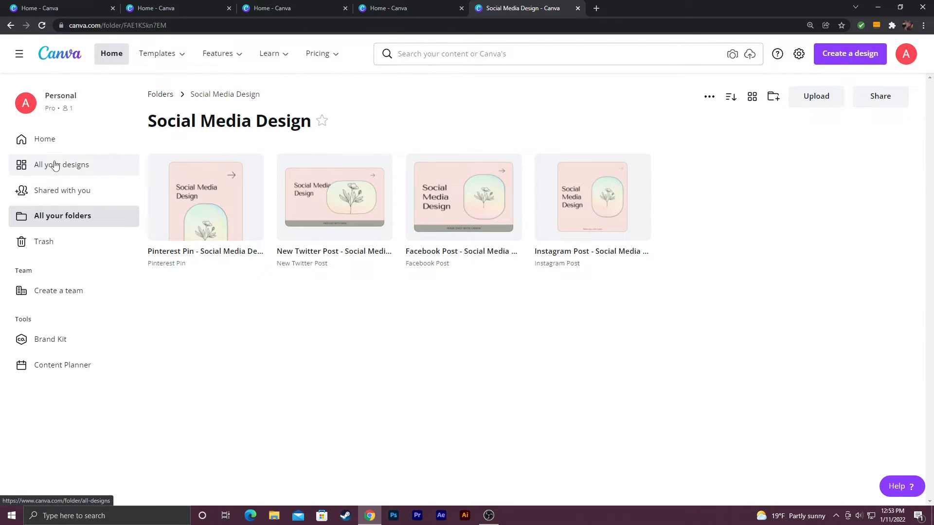
click(61, 164)
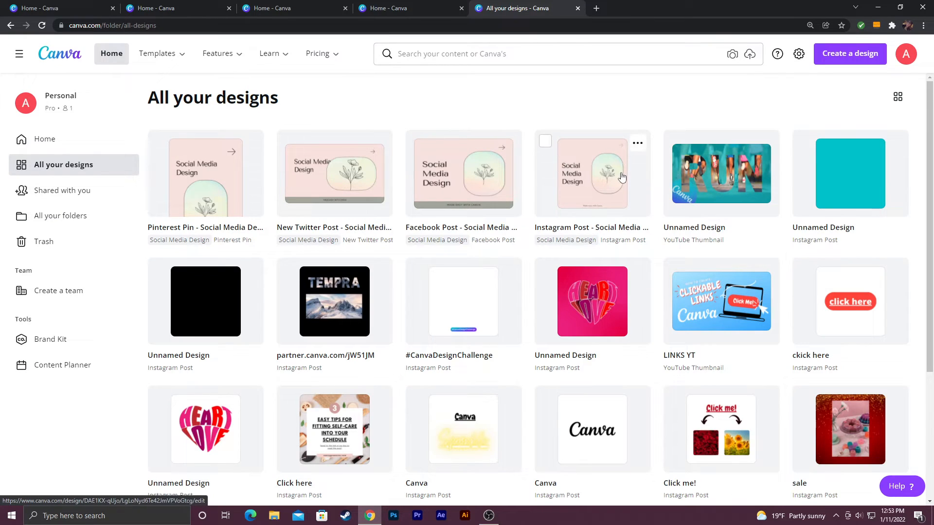
mouse_move(464, 192)
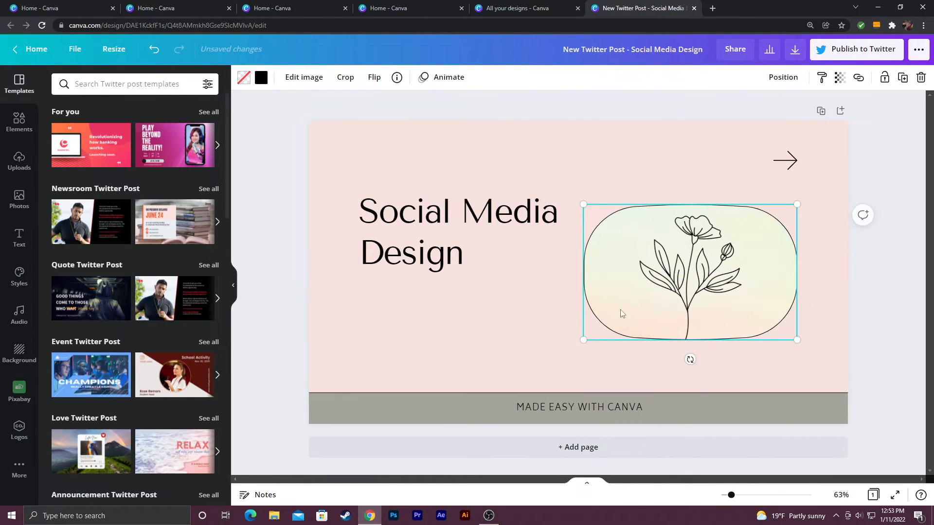
mouse_move(334, 201)
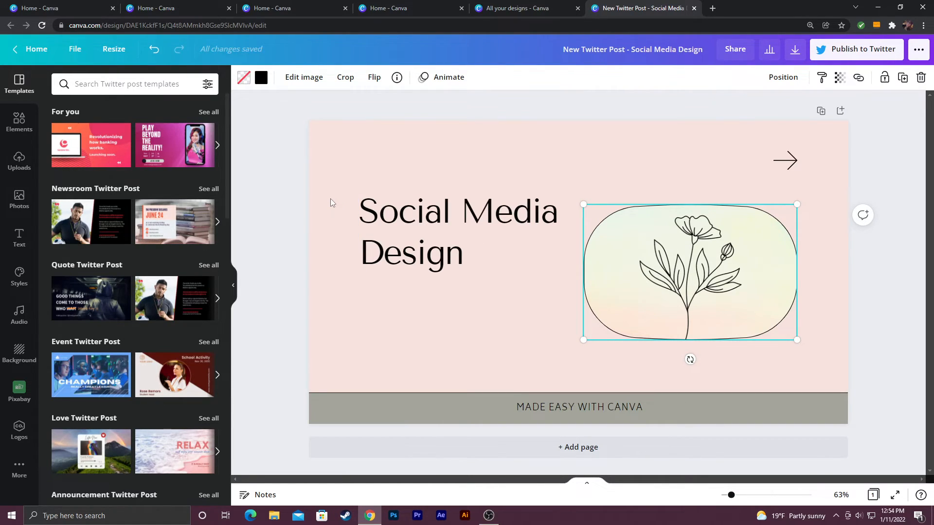
mouse_move(819, 312)
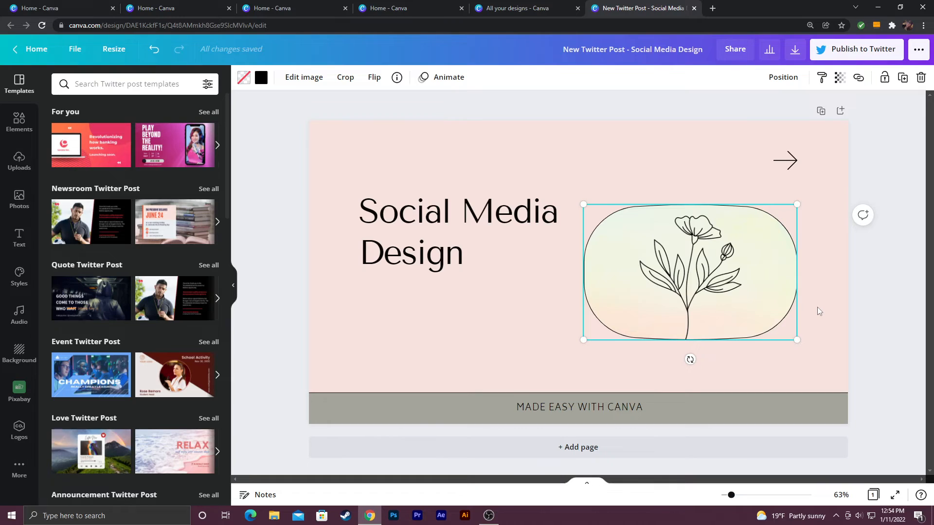
mouse_move(804, 304)
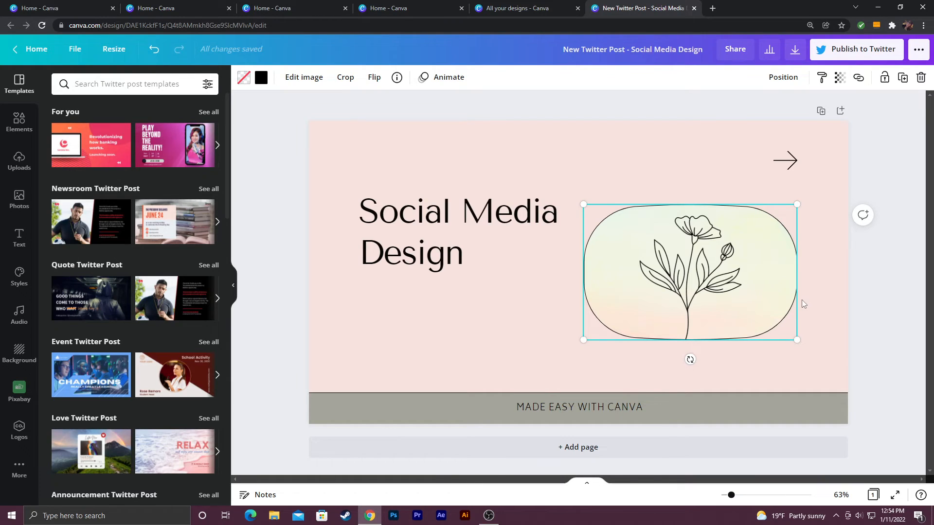